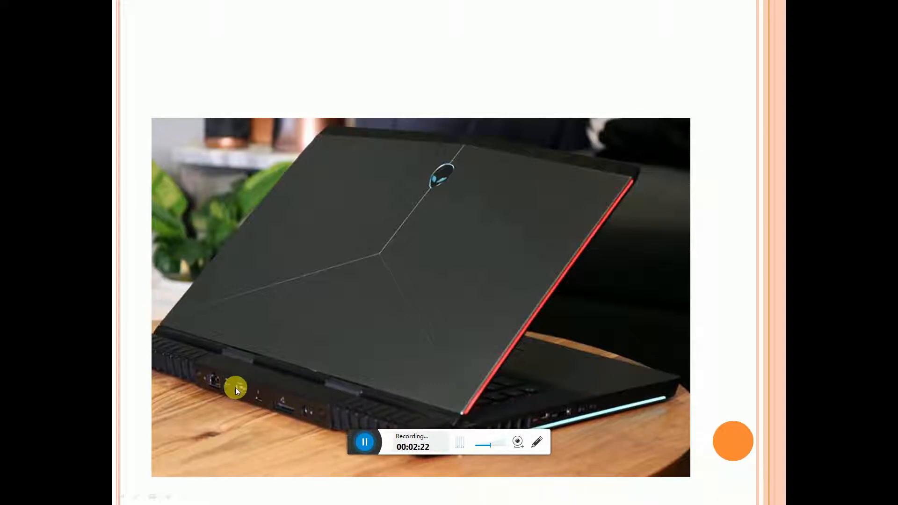
pyautogui.moveTo(575, 437)
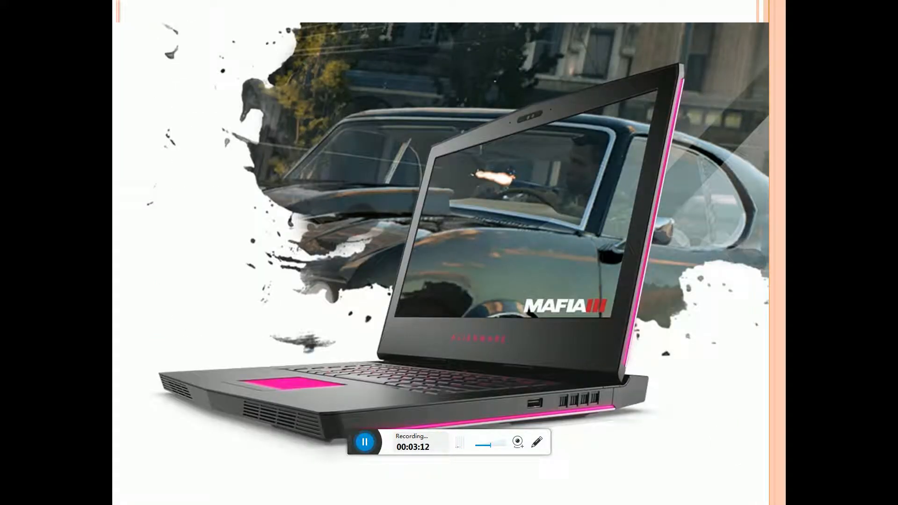
pyautogui.moveTo(750, 339)
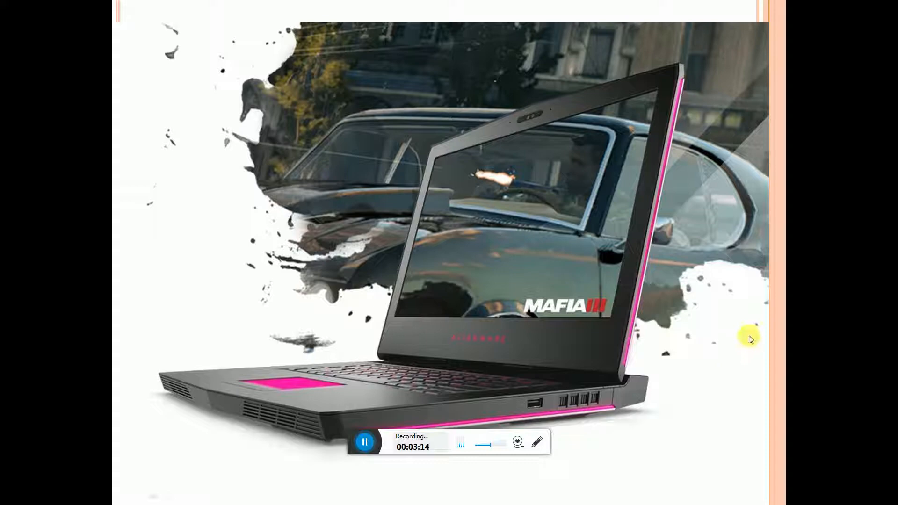
pyautogui.moveTo(591, 314)
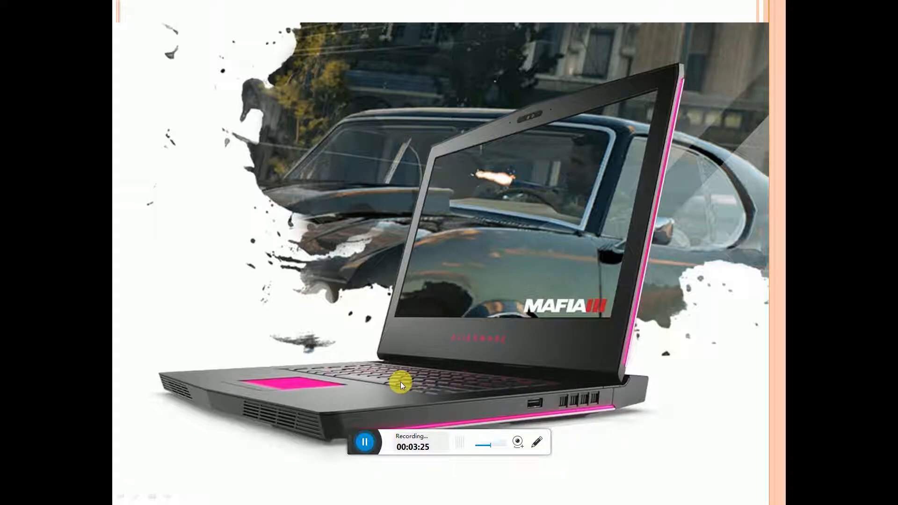
pyautogui.moveTo(261, 414)
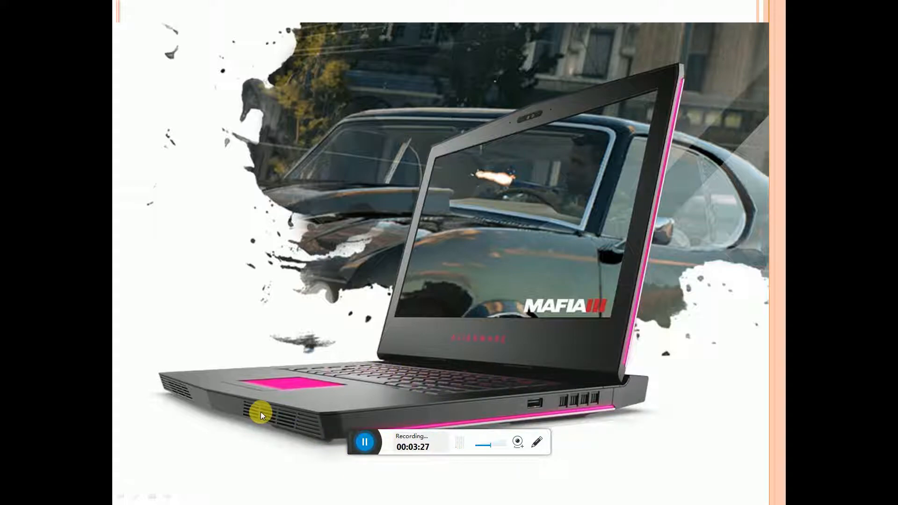
pyautogui.moveTo(605, 430)
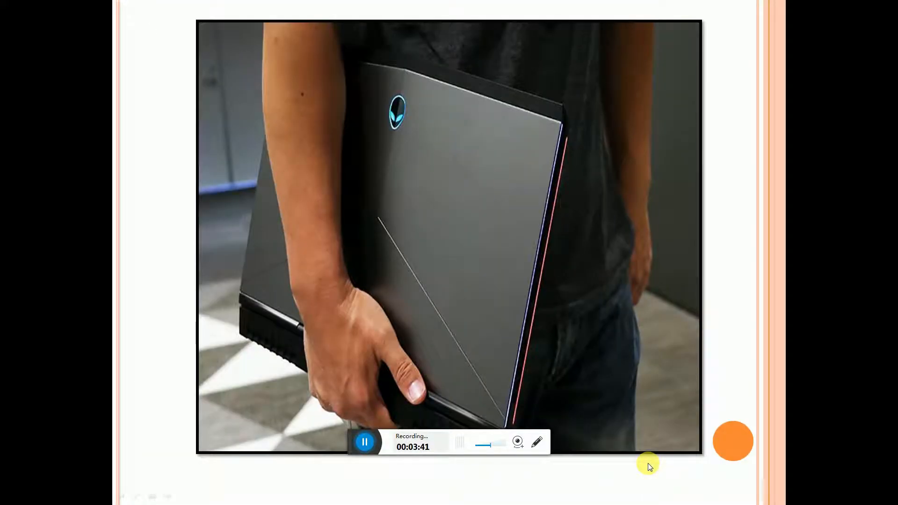
pyautogui.moveTo(590, 318)
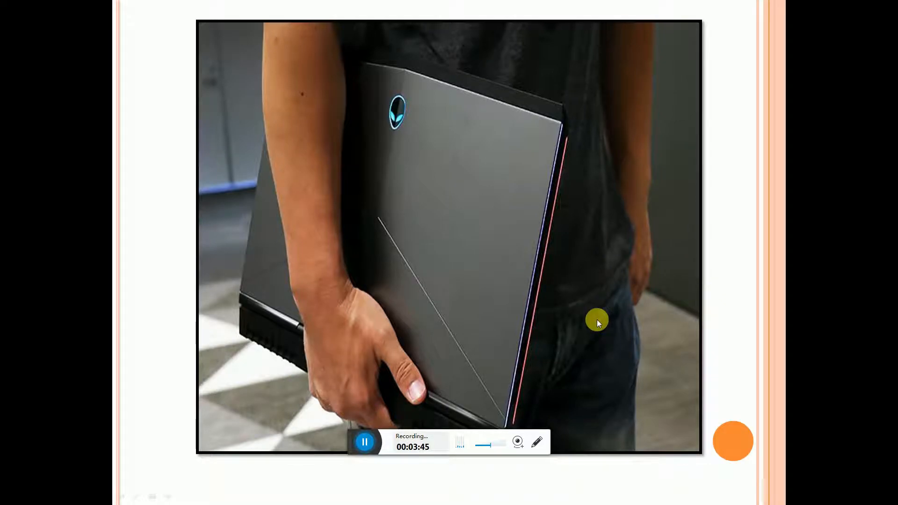
pyautogui.moveTo(649, 332)
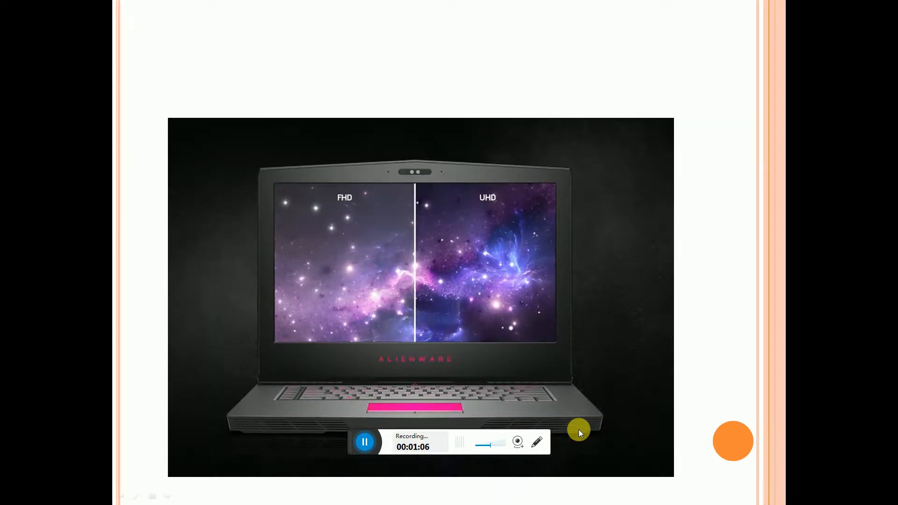
pyautogui.moveTo(356, 243)
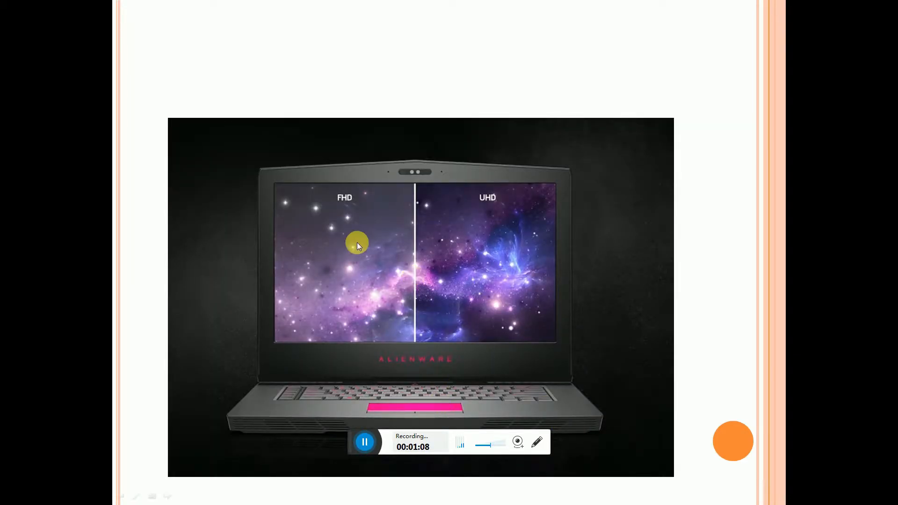
pyautogui.moveTo(388, 320)
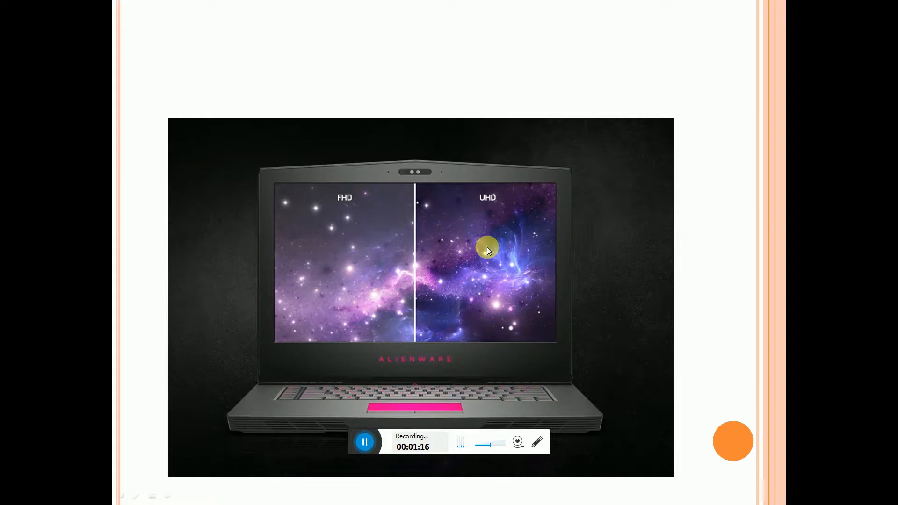
pyautogui.moveTo(506, 243)
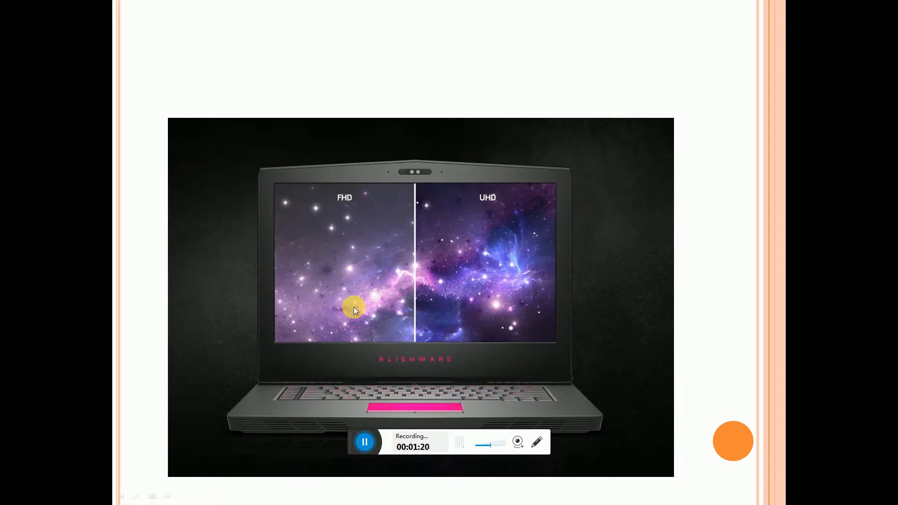
pyautogui.moveTo(515, 227)
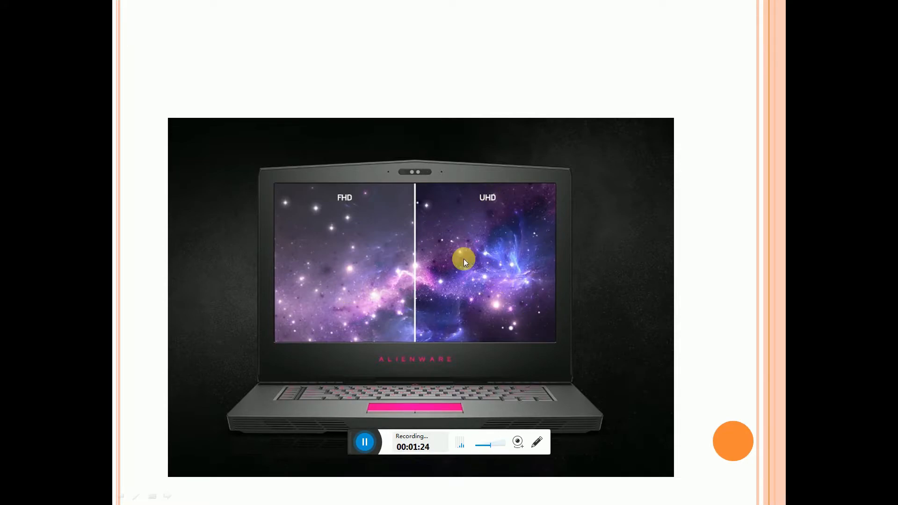
pyautogui.moveTo(372, 315)
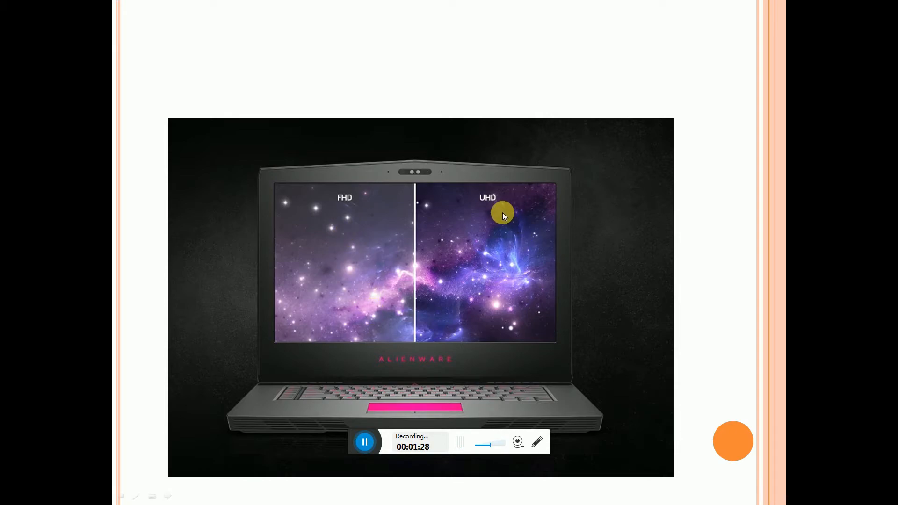
pyautogui.moveTo(427, 287)
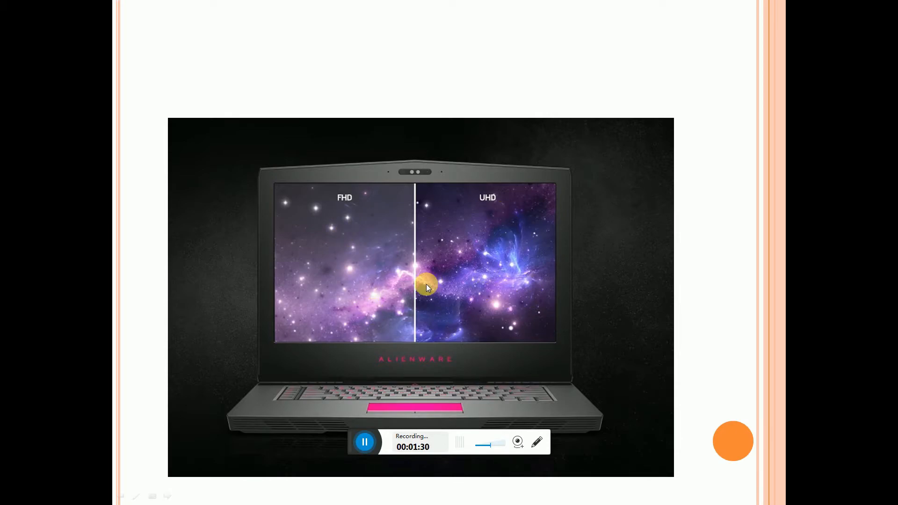
pyautogui.moveTo(512, 286)
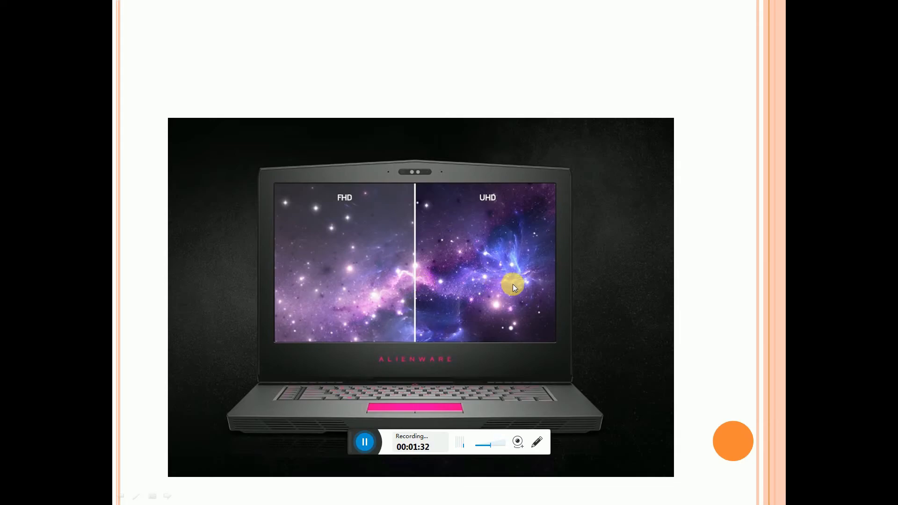